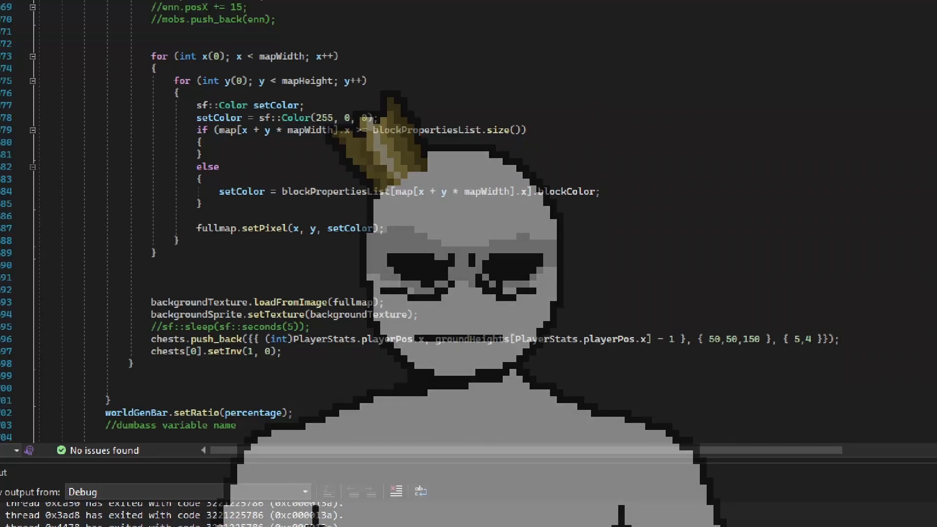
Step: Tour the main menu's settings and saved-worlds screens before entering the generated world
scroll(down, 3)
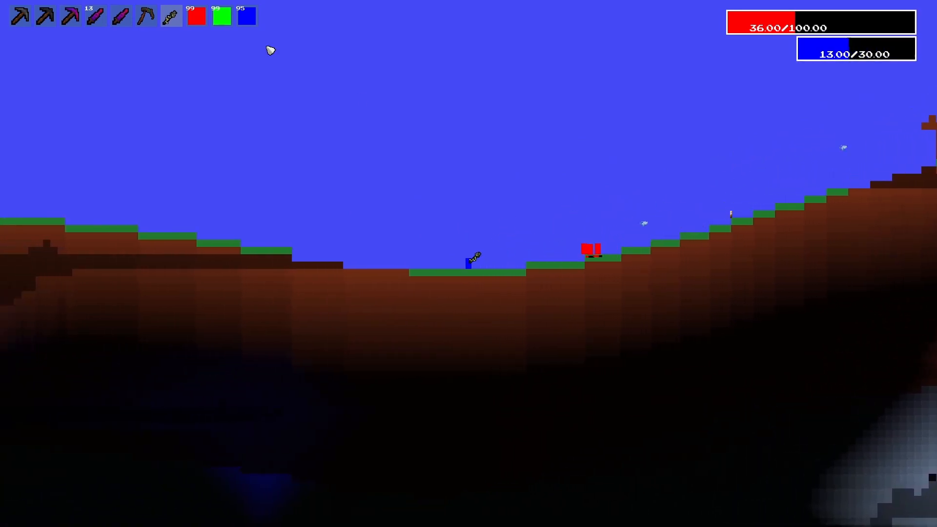
click(170, 17)
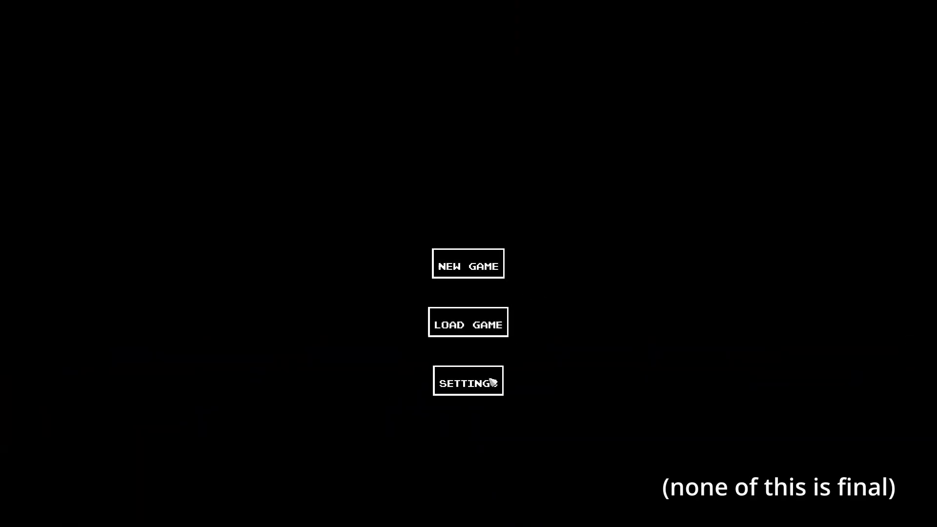
click(467, 381)
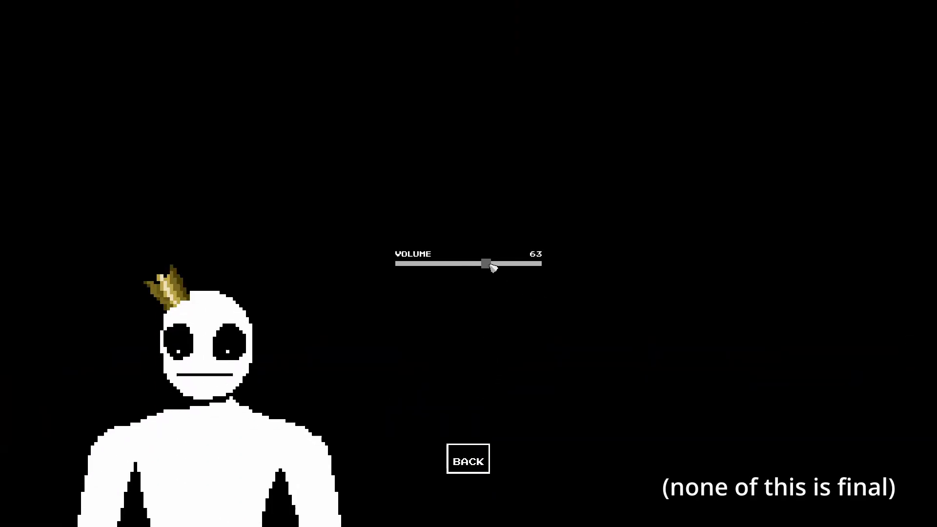
click(468, 459)
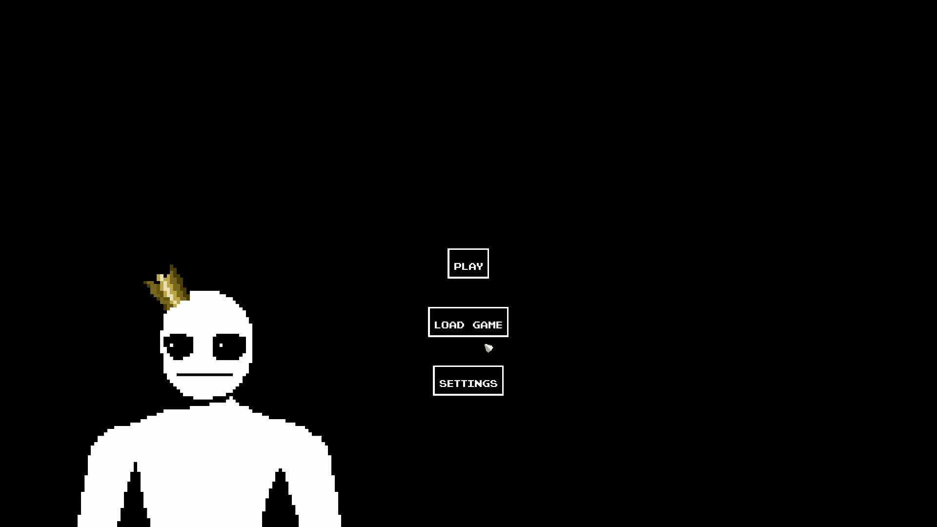
click(468, 322)
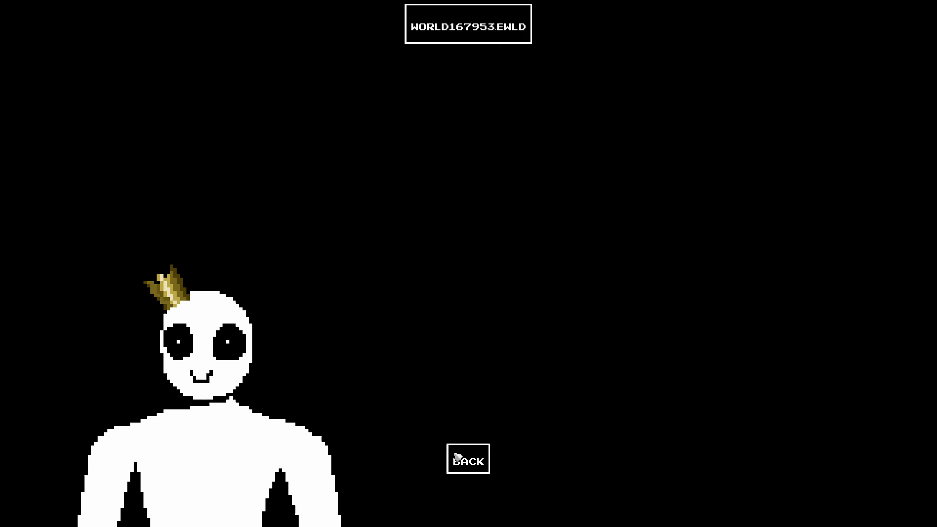
click(468, 459)
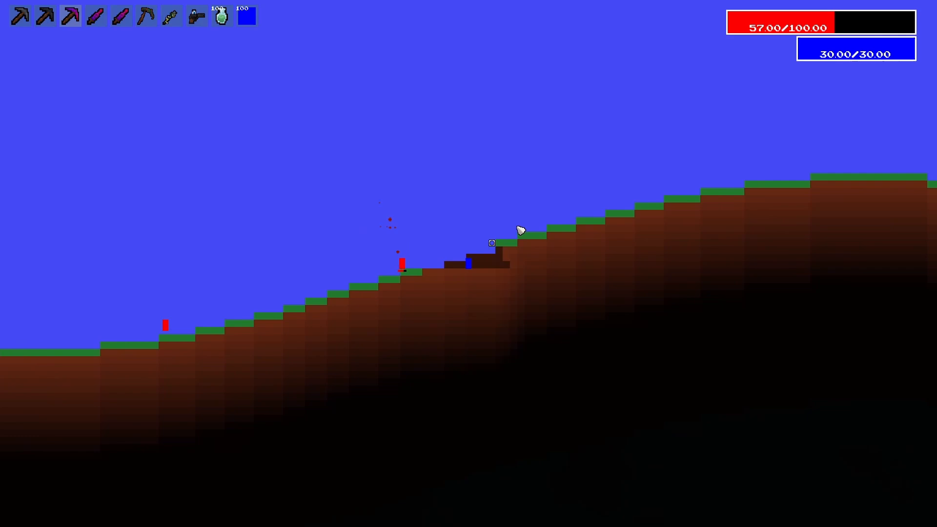
key(e)
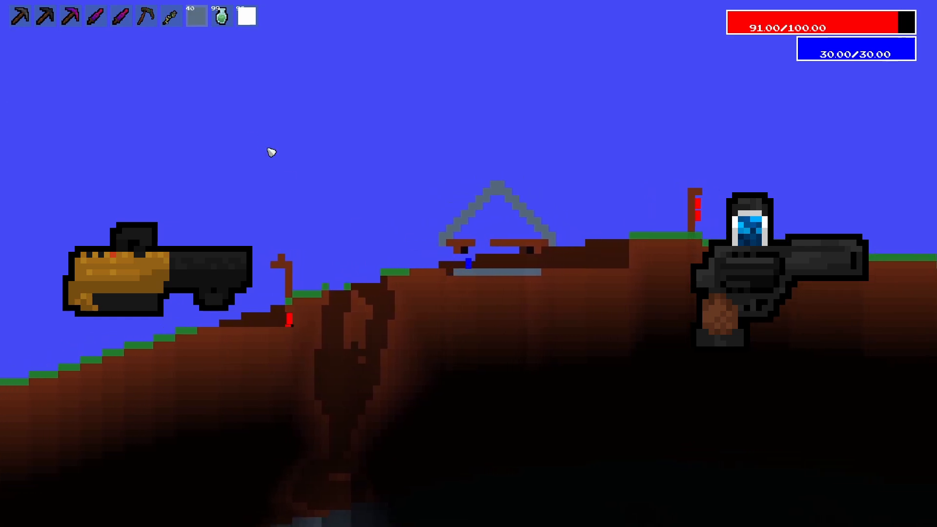
Step: Expand the hotbar into the full inventory grid of blocks, ammo and weapons with E
key(e)
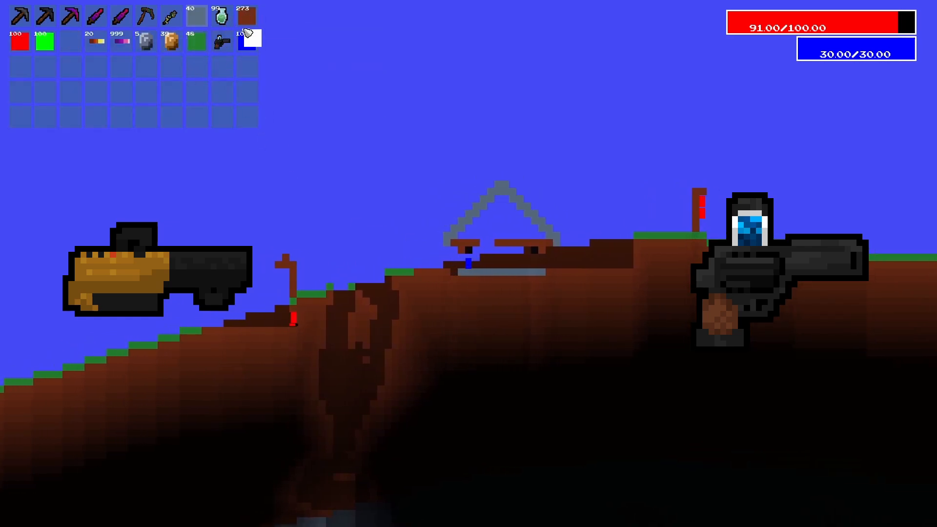